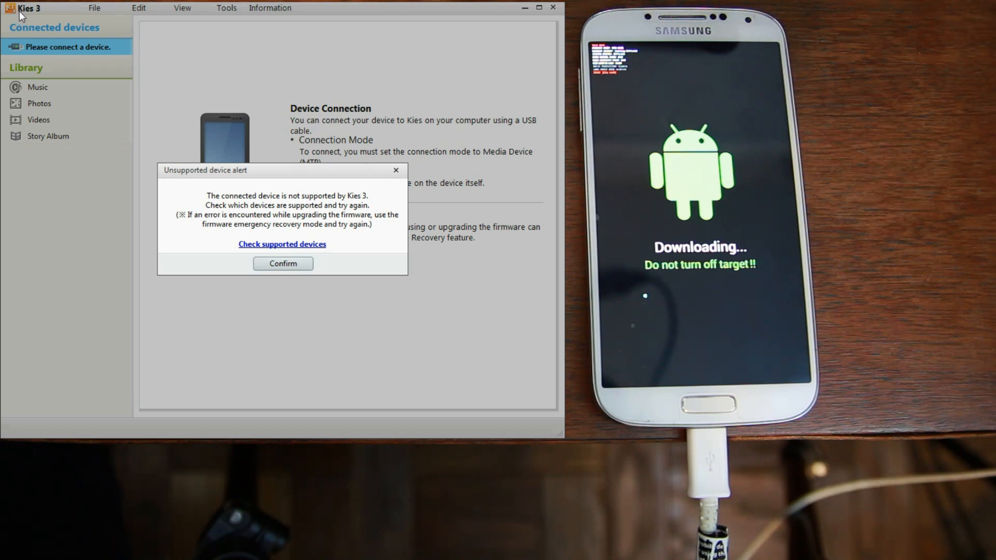
mouse_move(121, 119)
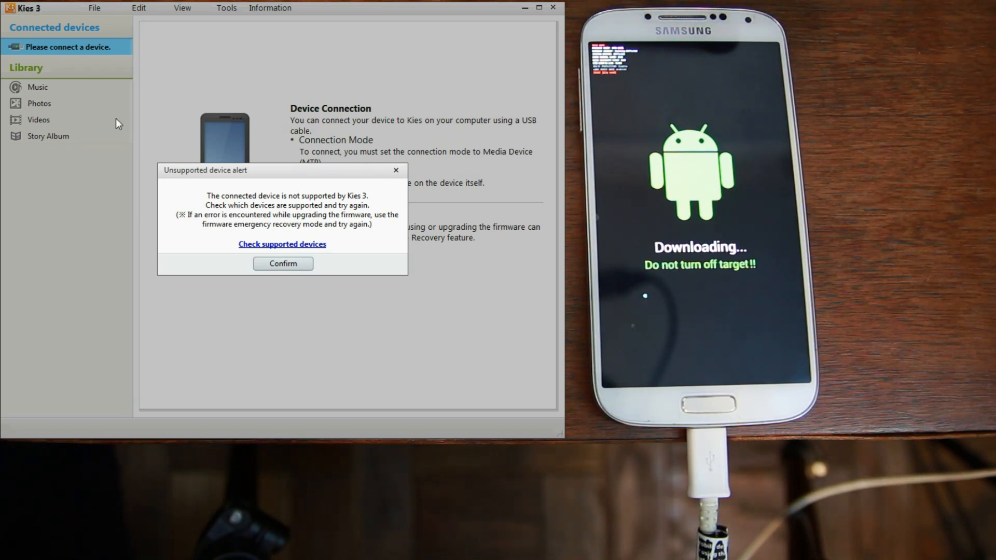
mouse_move(147, 109)
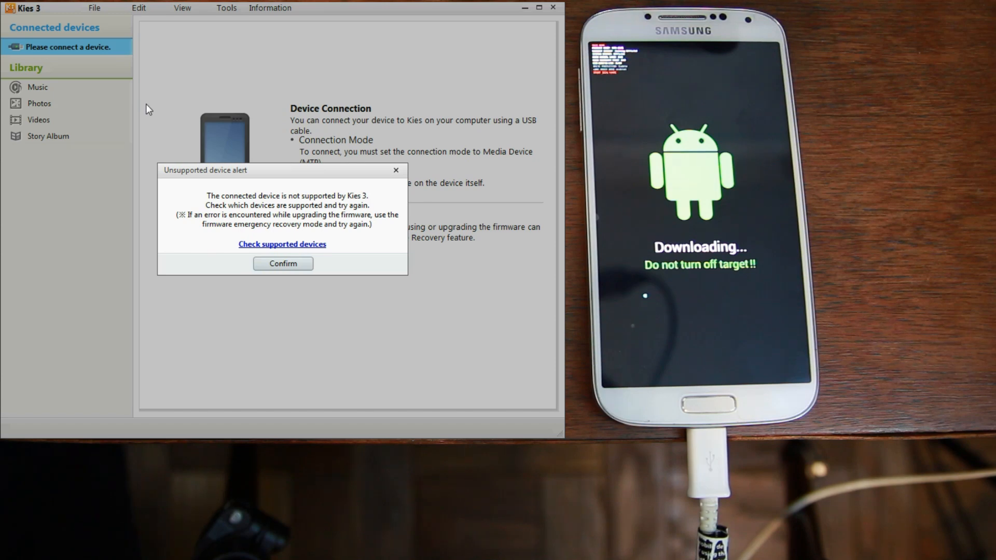
mouse_move(78, 142)
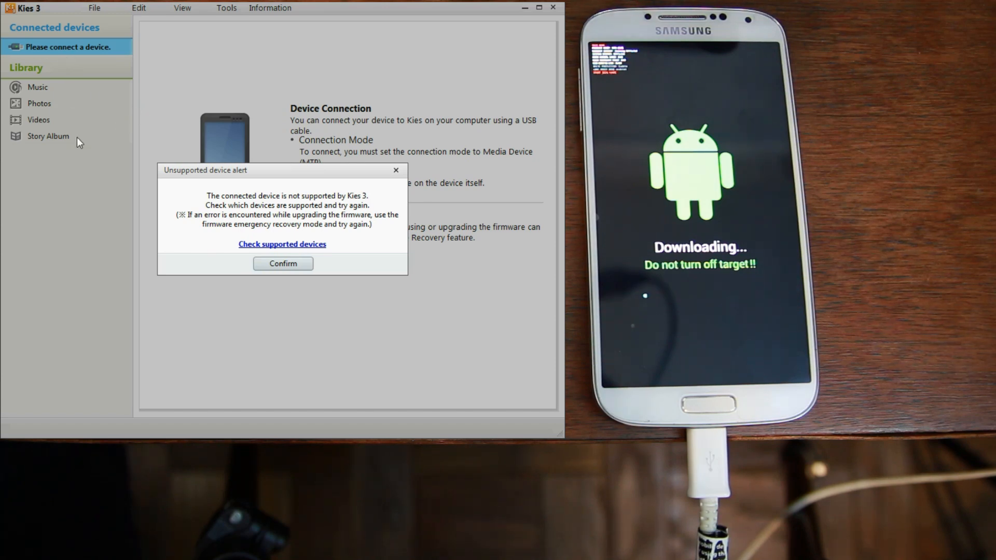
mouse_move(204, 176)
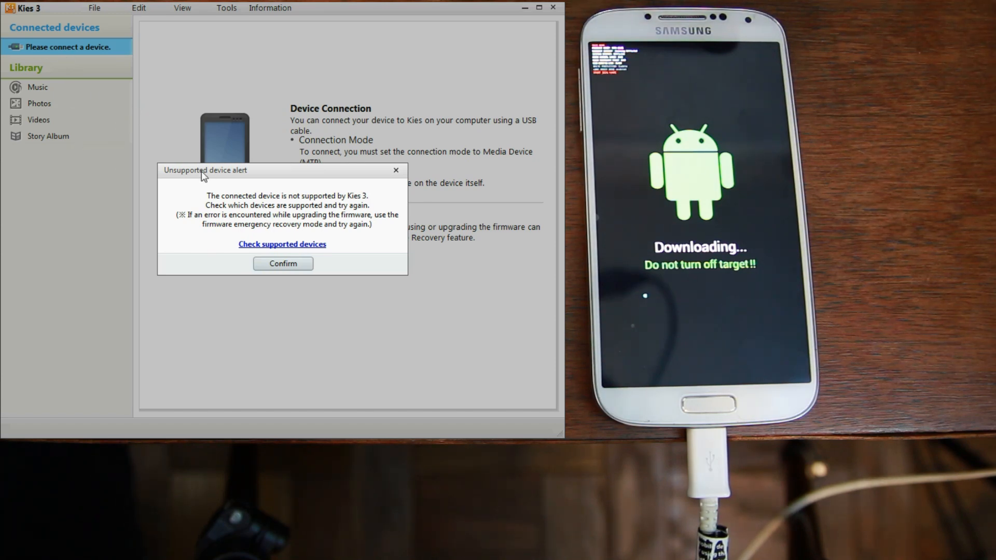
mouse_move(283, 263)
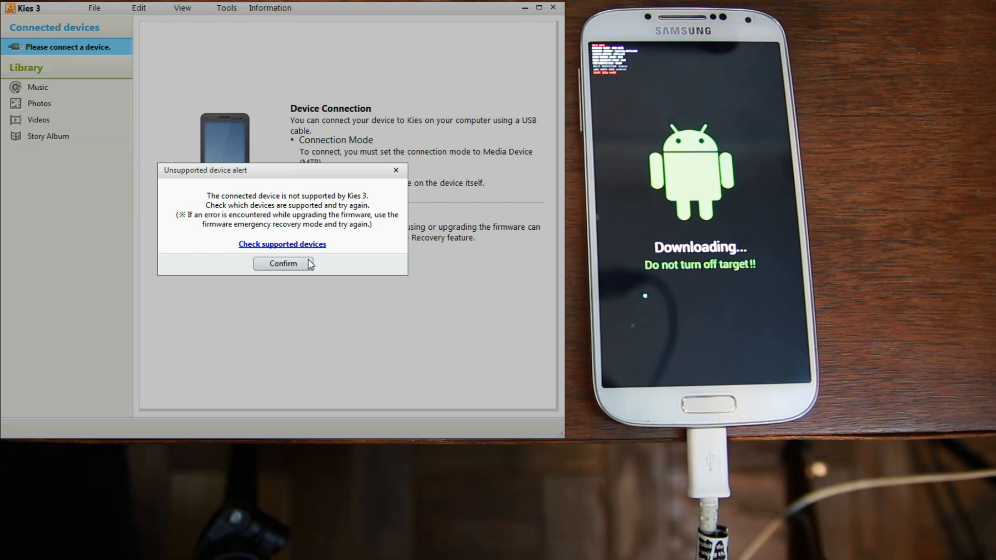
Confirm the unsupported device alert to return to the device connection page
left_click(282, 264)
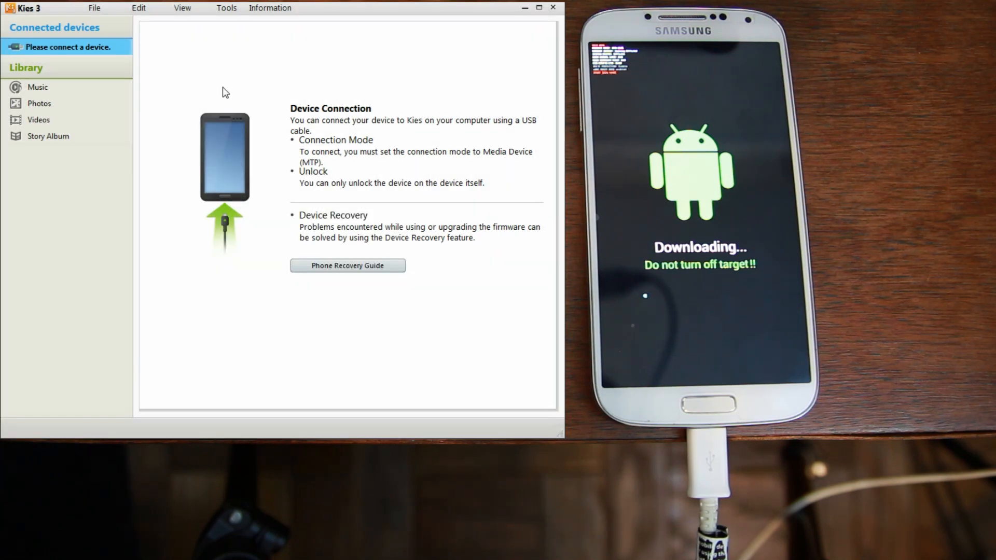
Start Firmware Upgrade and Initialisation from the Tools menu
left_click(226, 7)
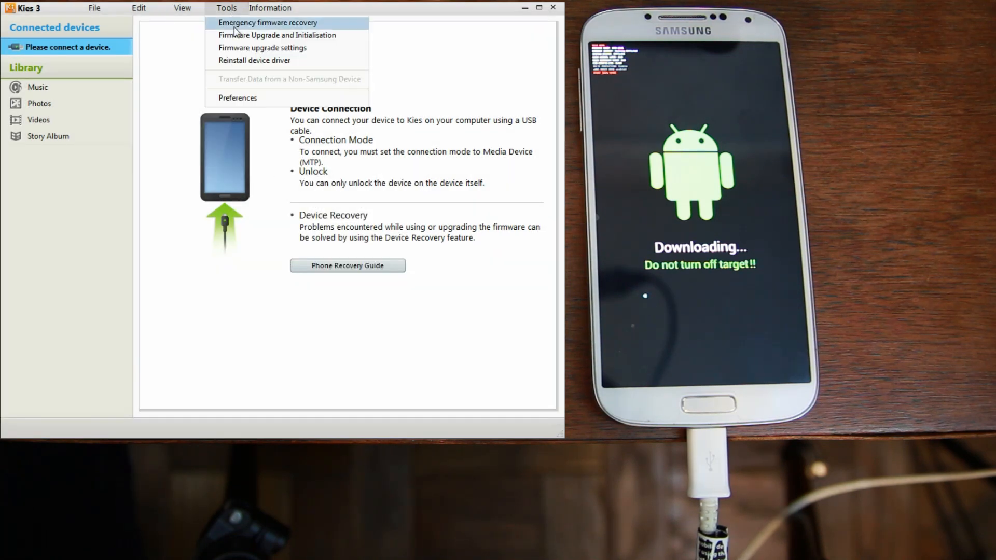
mouse_move(276, 35)
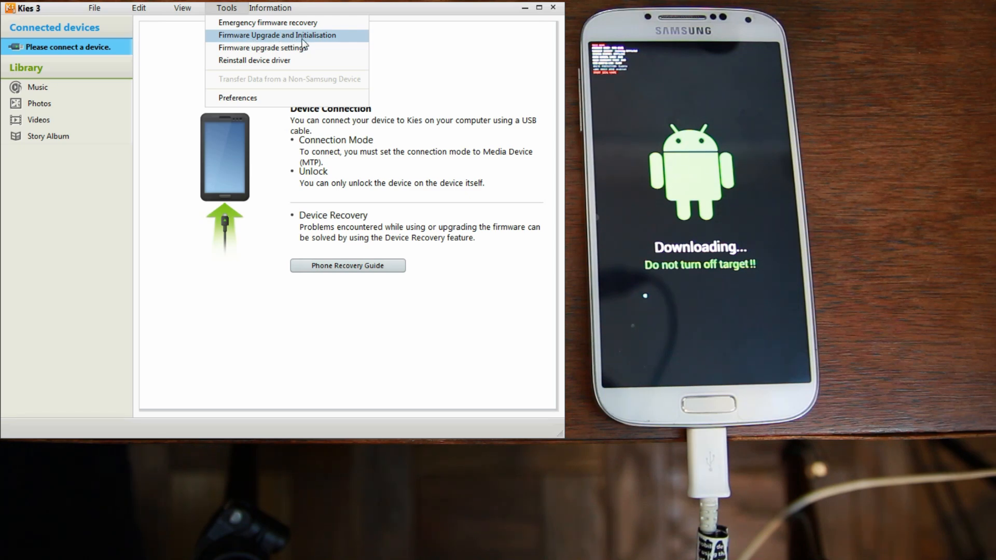
left_click(276, 35)
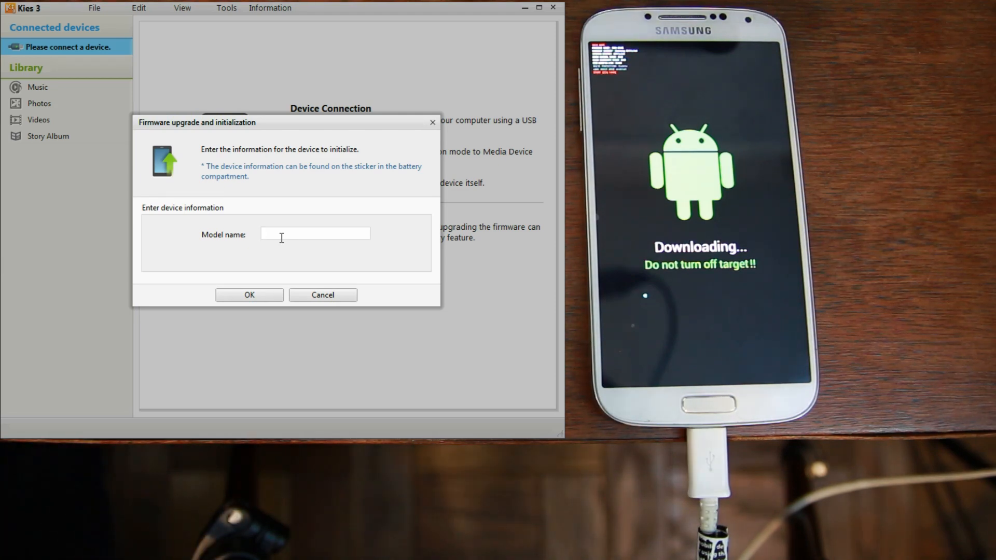
Enter model name SCH-I545 and submit the device information, reaching the erase-all-data warning
type("SCH")
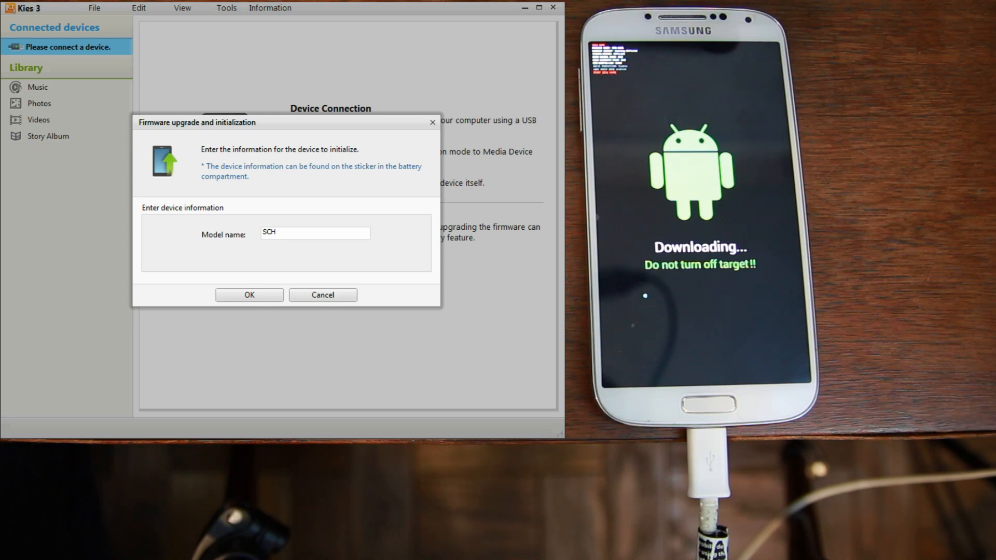
type("-I54")
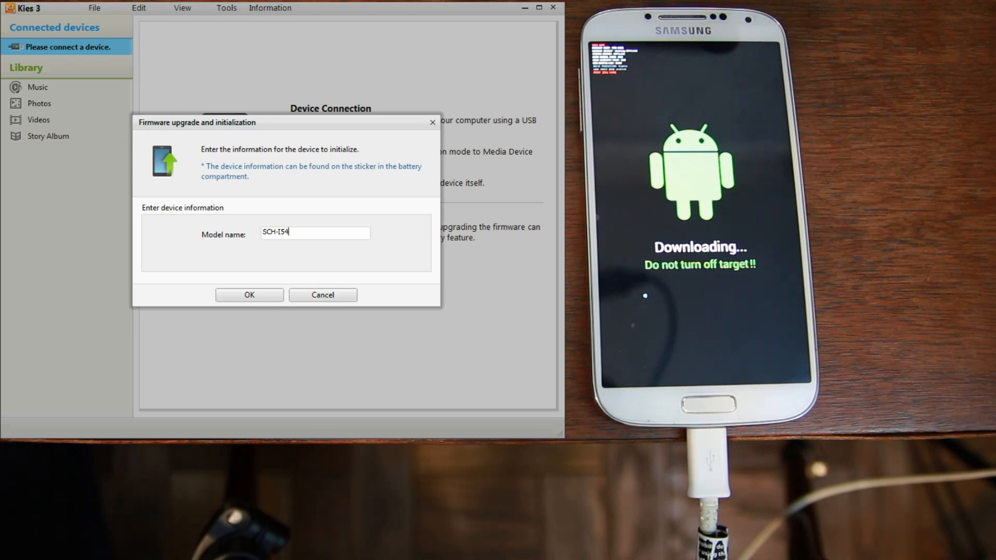
type("5")
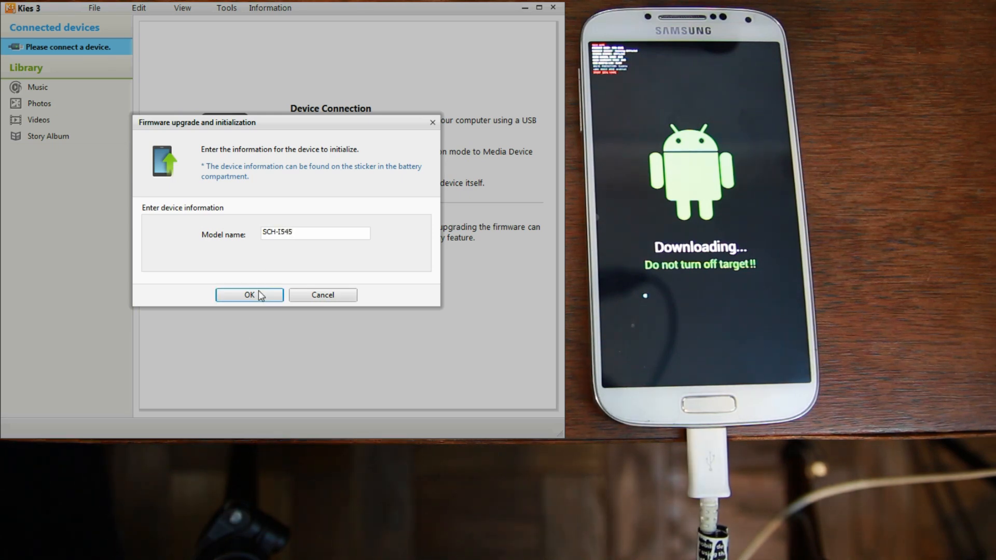
left_click(247, 294)
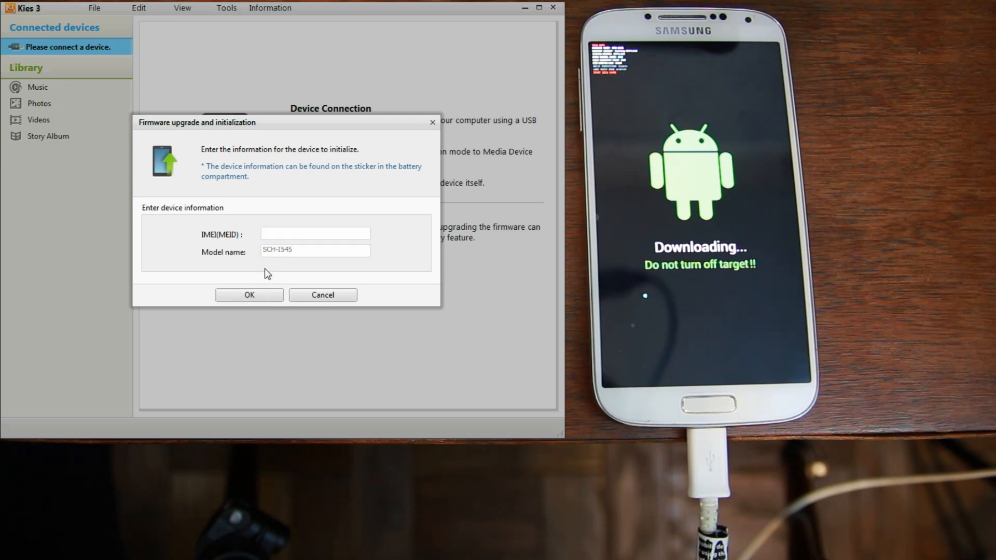
left_click(314, 233)
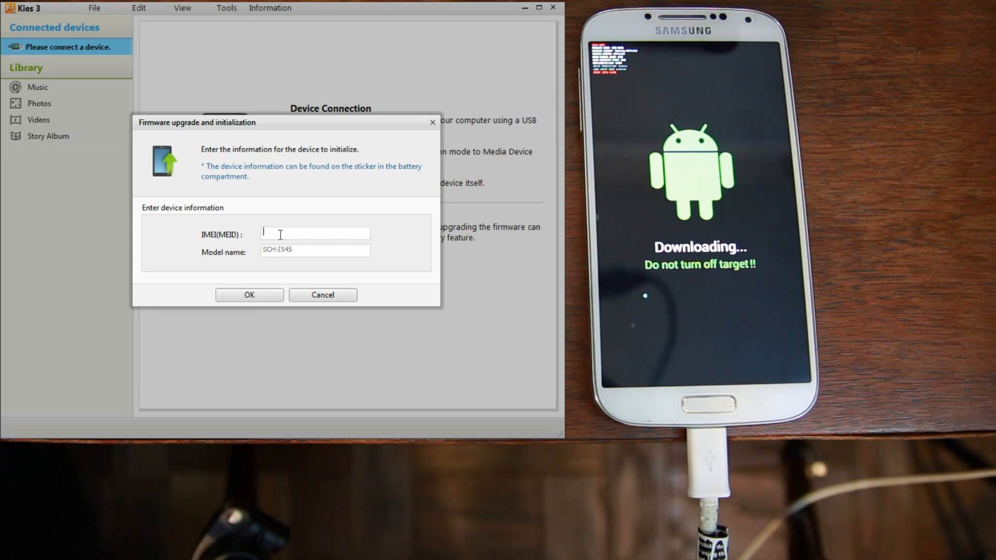
left_click(248, 295)
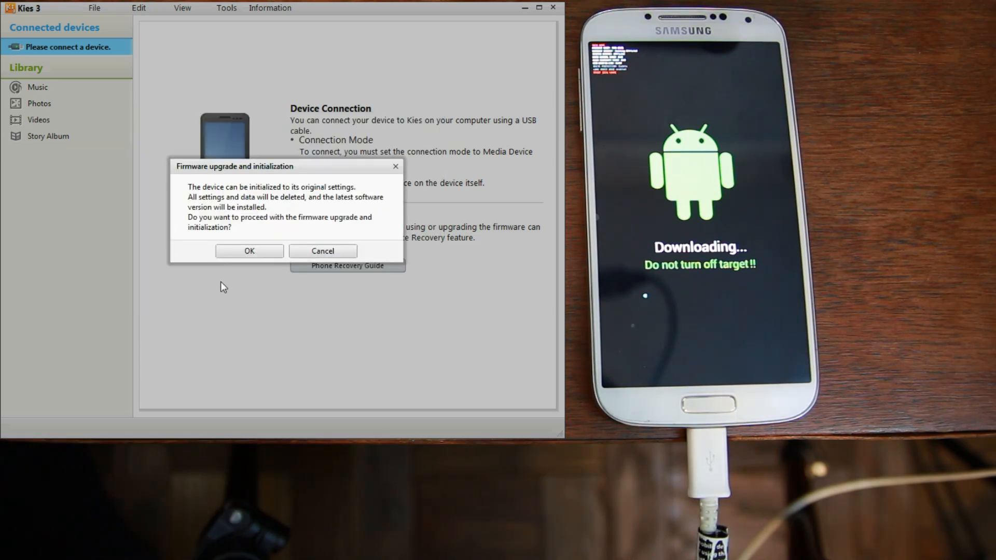
mouse_move(242, 247)
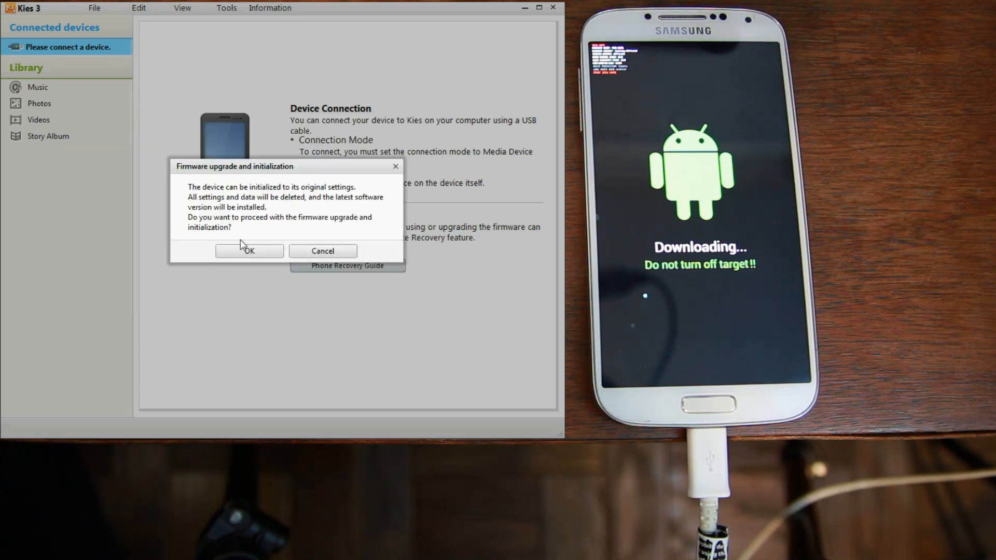
Accept the erase warning and confirm initializing the latest firmware version for the Galaxy S4
left_click(247, 250)
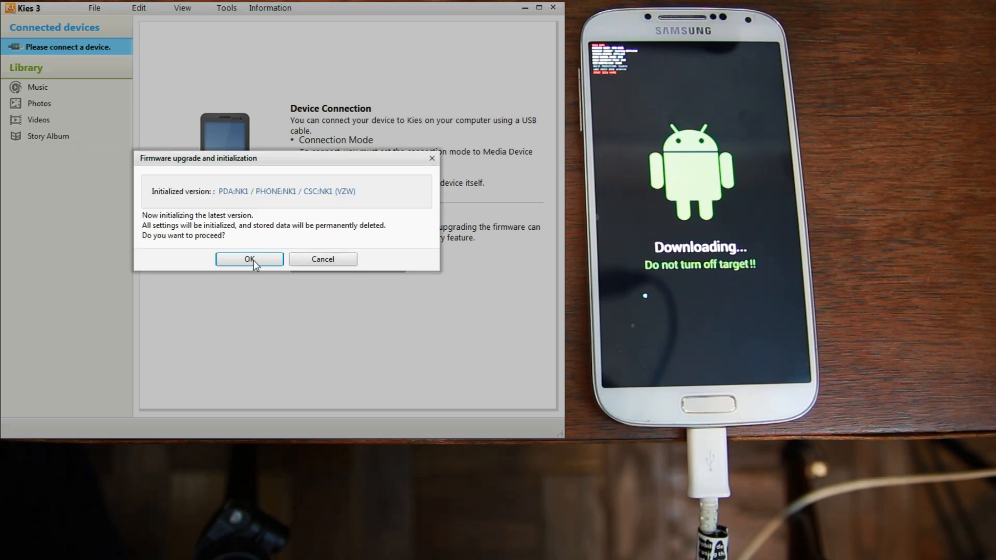
mouse_move(235, 201)
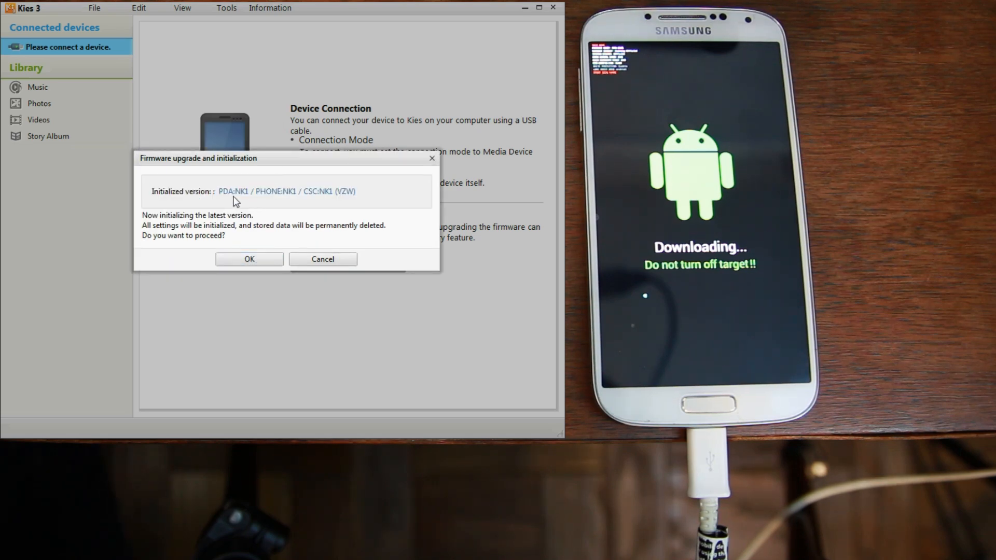
mouse_move(284, 201)
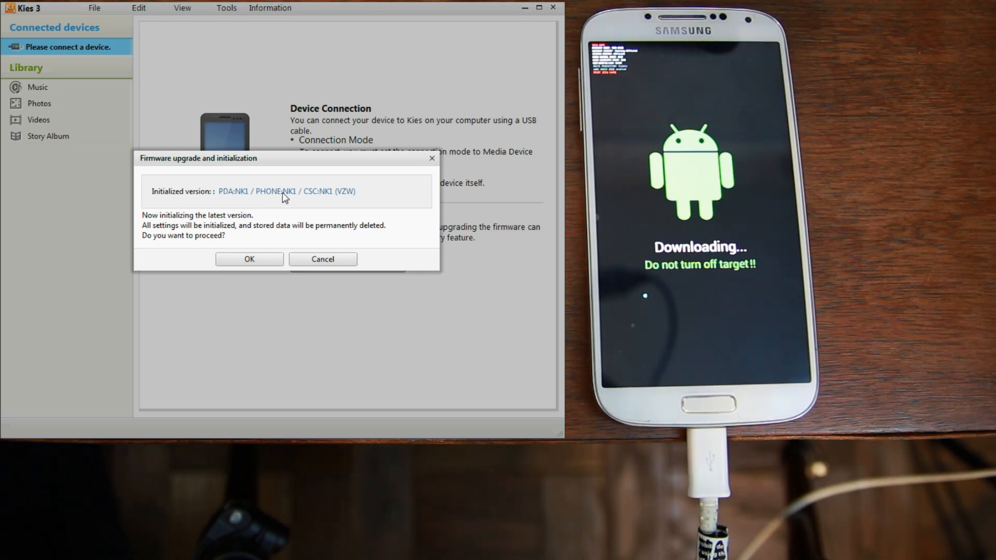
mouse_move(147, 234)
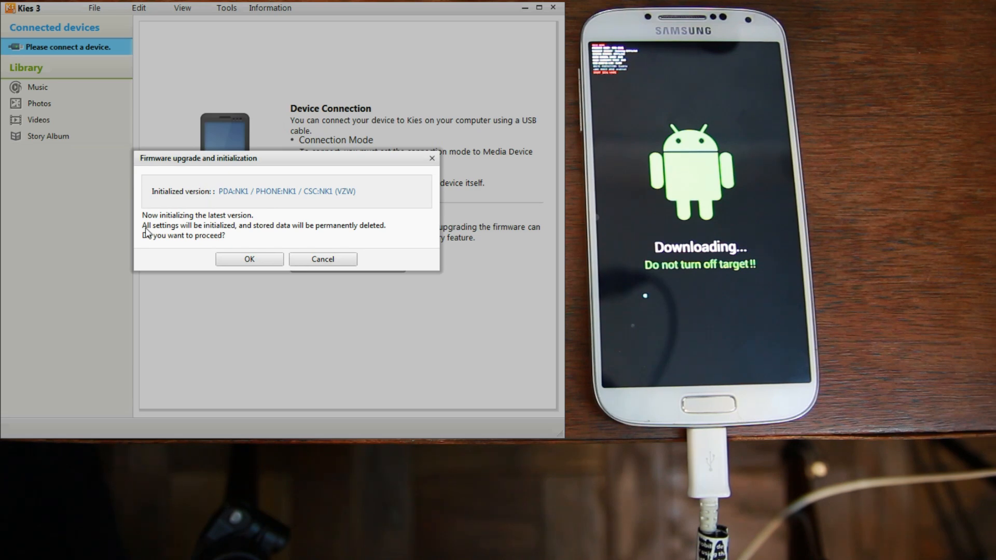
mouse_move(359, 241)
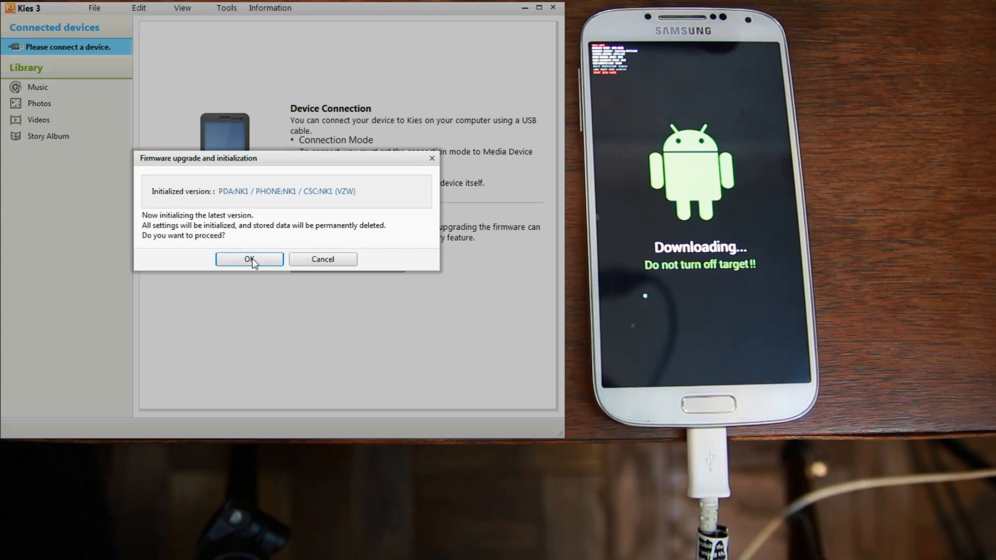
left_click(248, 259)
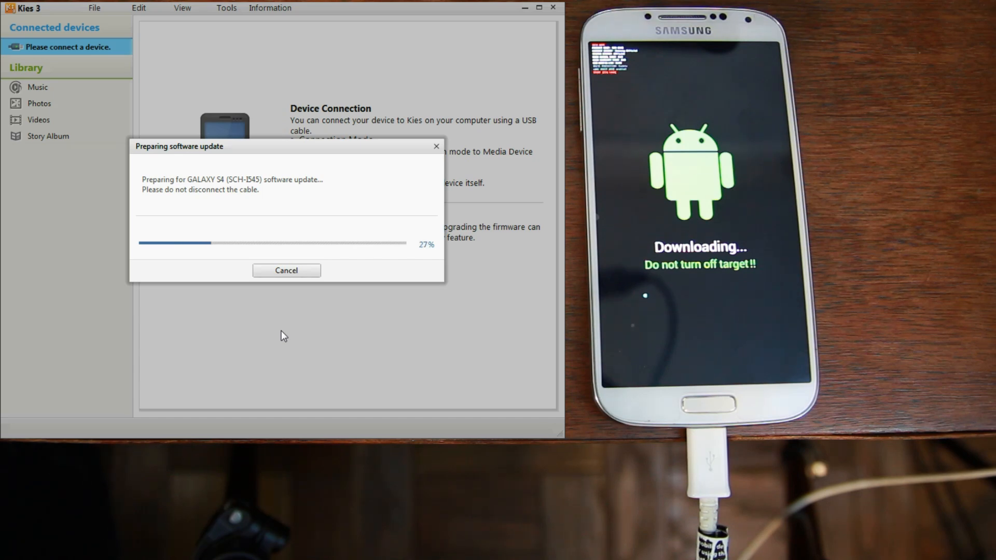
left_click(287, 270)
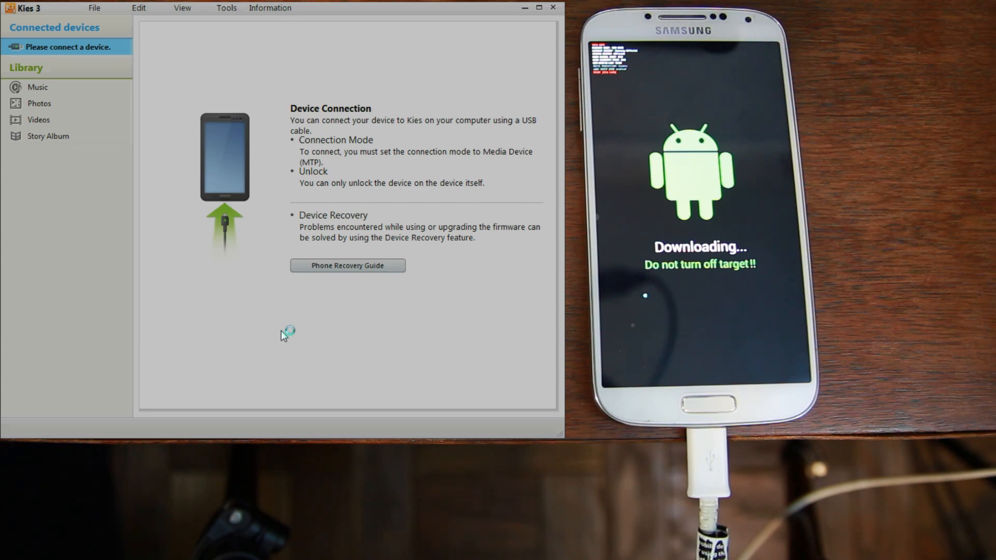
mouse_move(283, 335)
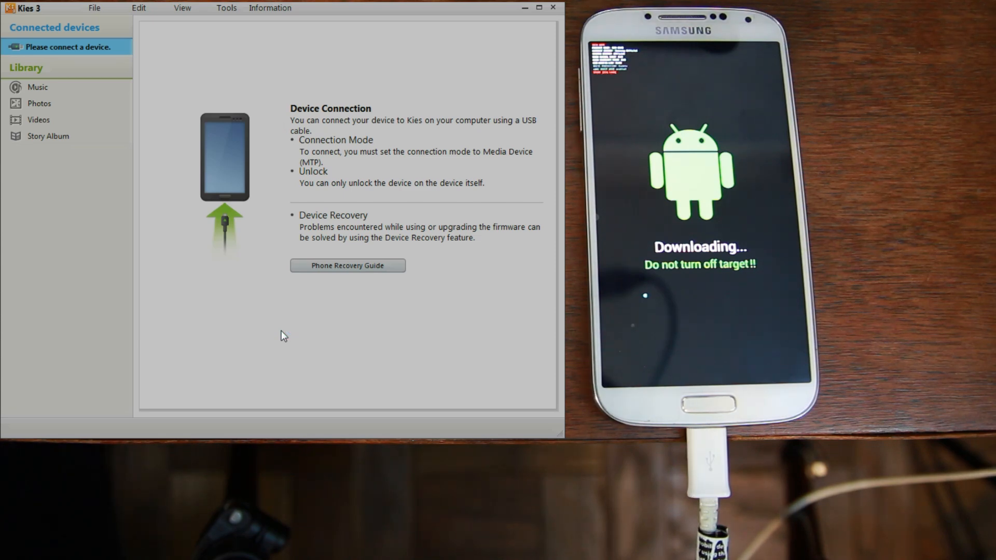
Acknowledge the emergency recovery instructions and start the upgrade for the GALAXY S4 (SCH-I545)
left_click(346, 264)
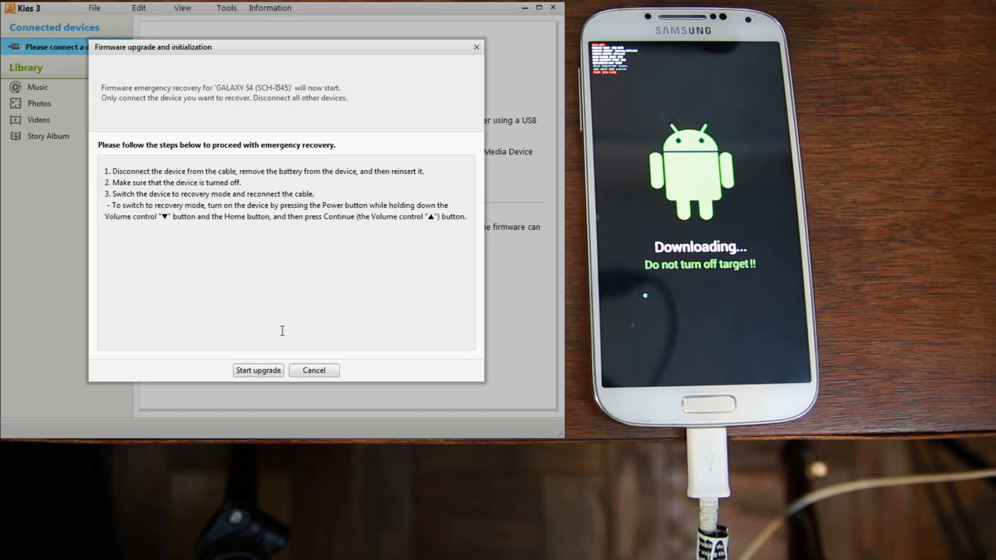
mouse_move(274, 217)
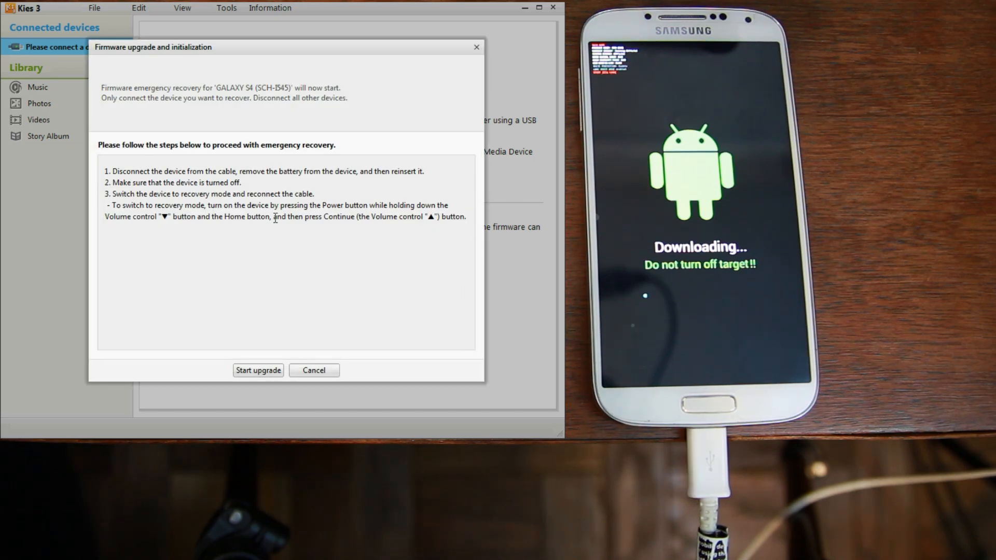
mouse_move(232, 148)
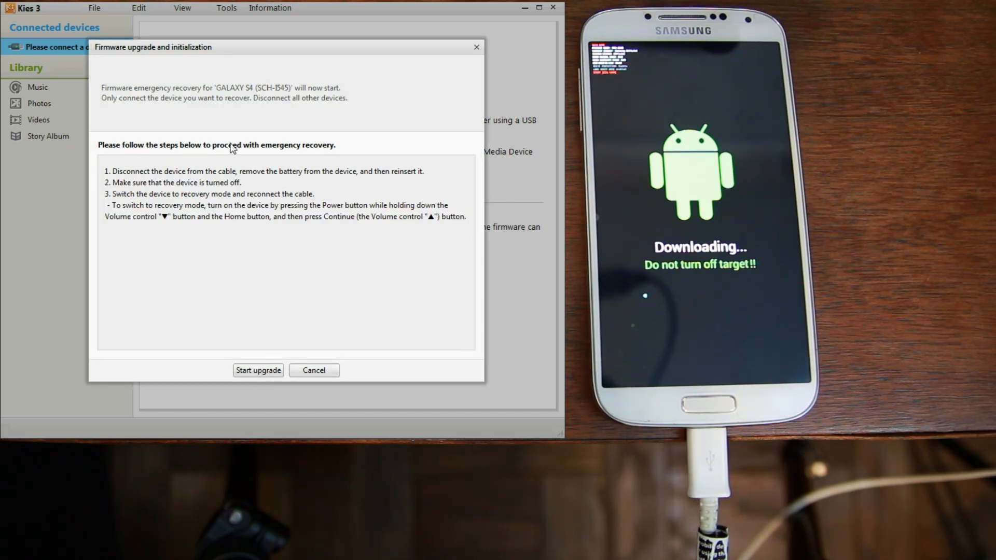
mouse_move(208, 166)
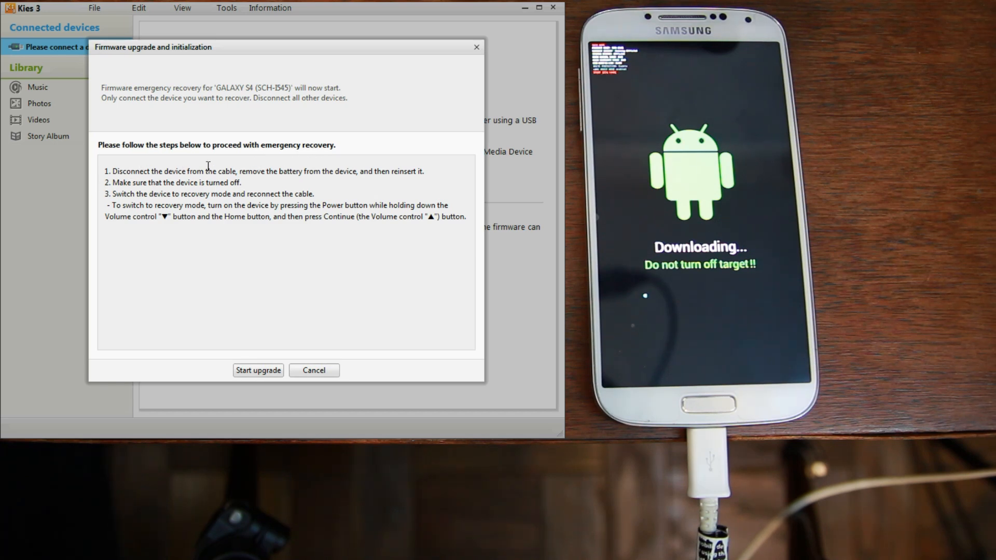
mouse_move(365, 157)
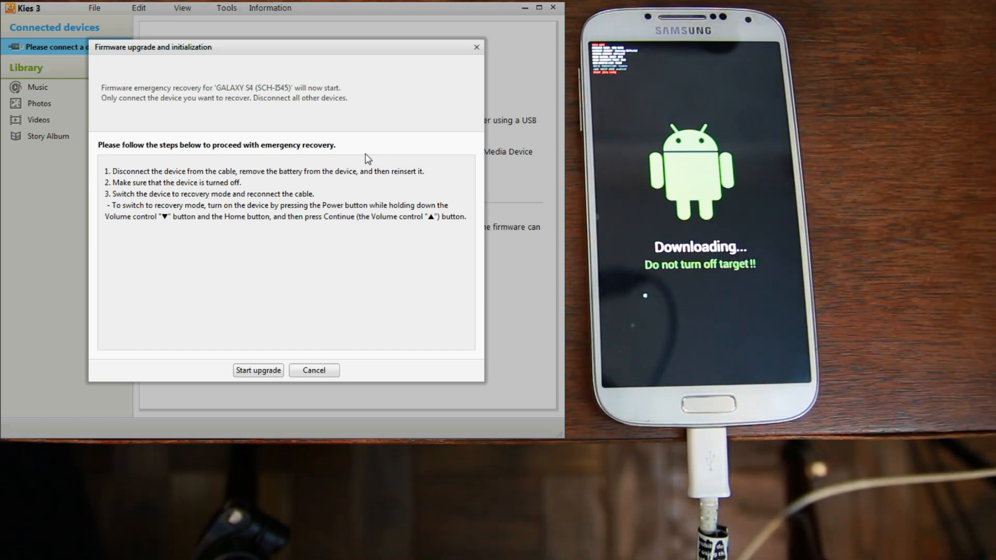
mouse_move(394, 218)
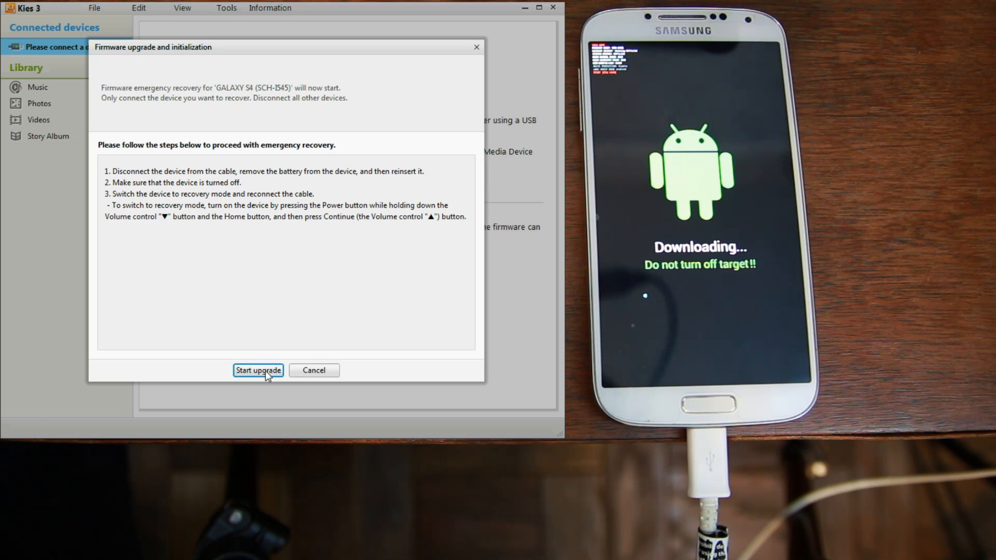
left_click(258, 371)
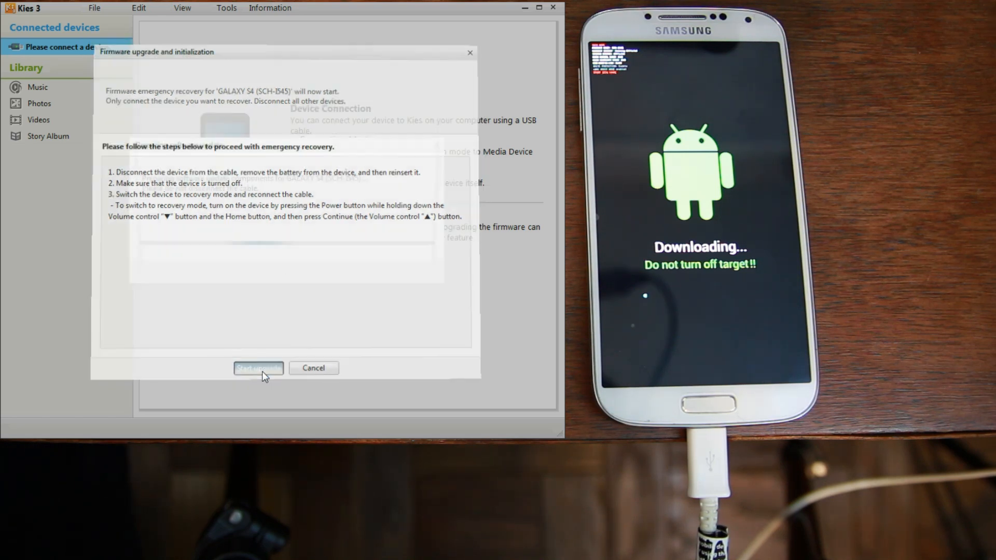
Let the software update download and install until 'Software update complete' appears
left_click(258, 368)
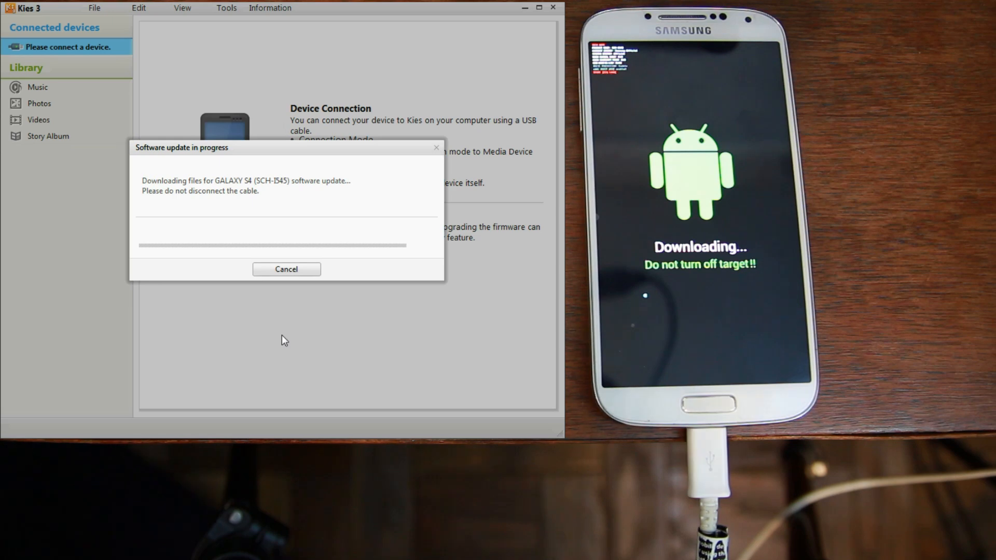
mouse_move(336, 334)
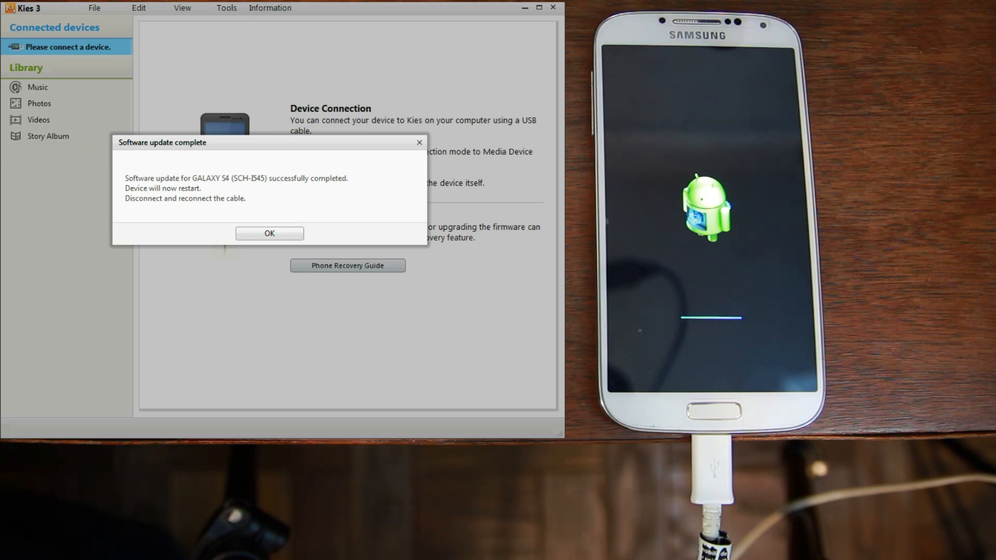
mouse_move(270, 234)
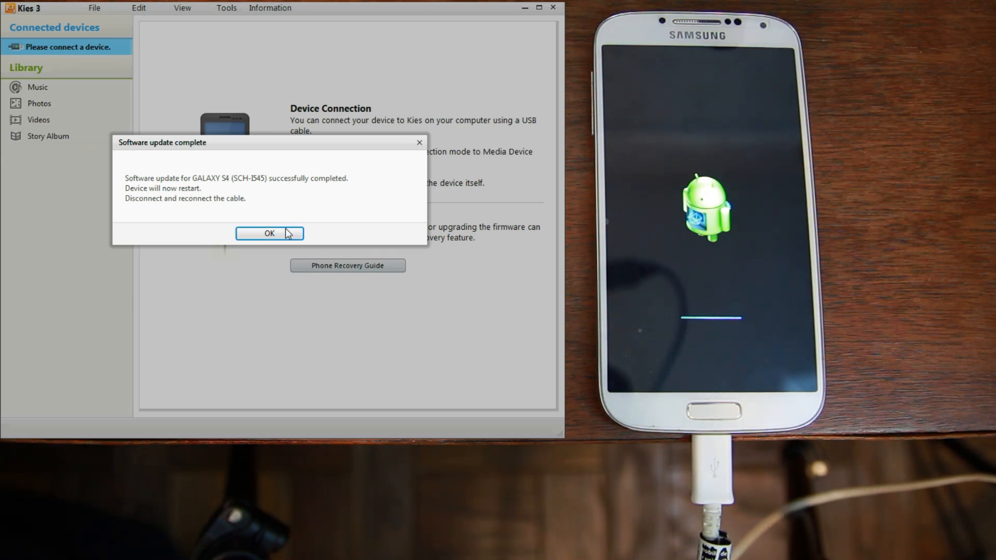
Acknowledge the 'Software update complete' notice so the phone restarts
left_click(269, 234)
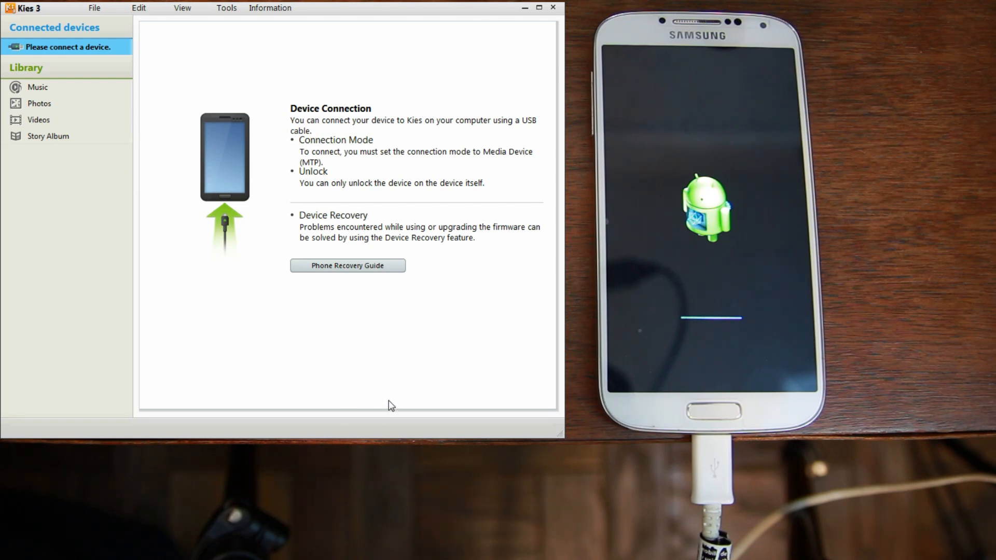
mouse_move(459, 431)
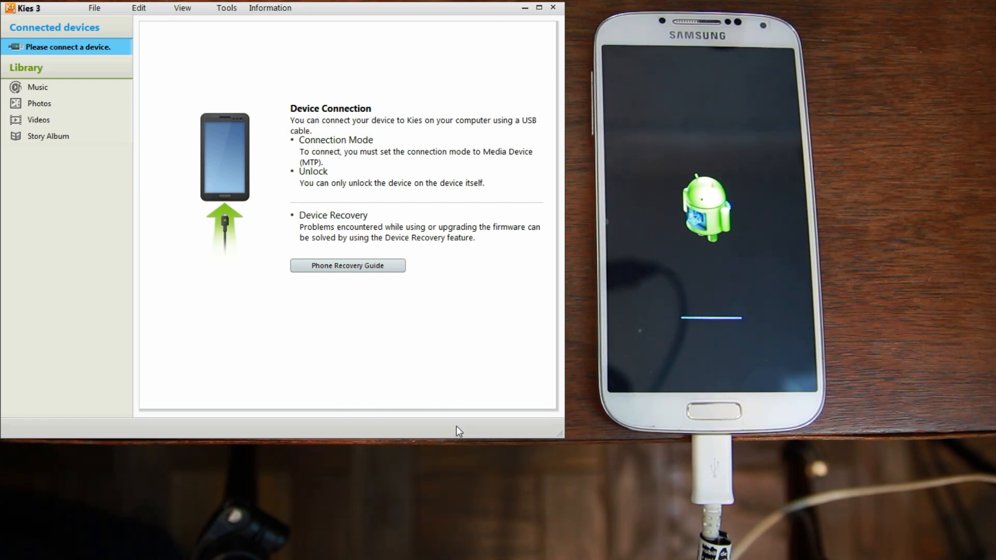